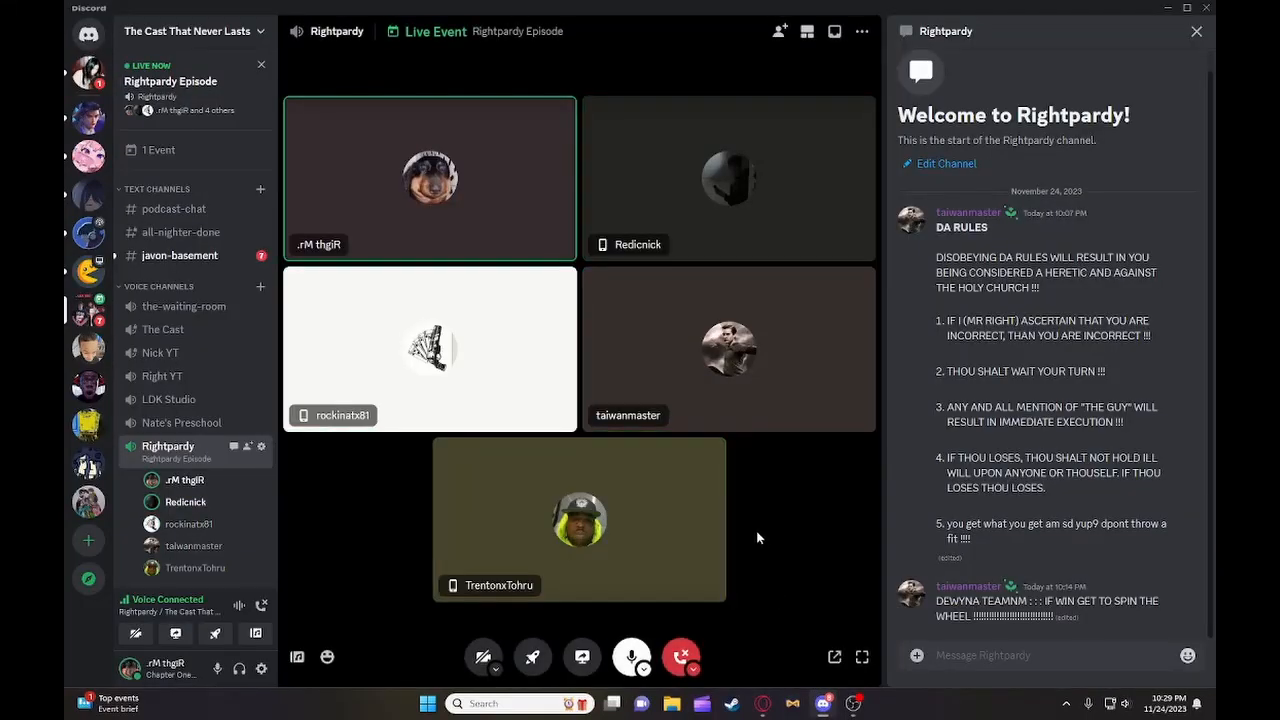
pyautogui.moveTo(824, 528)
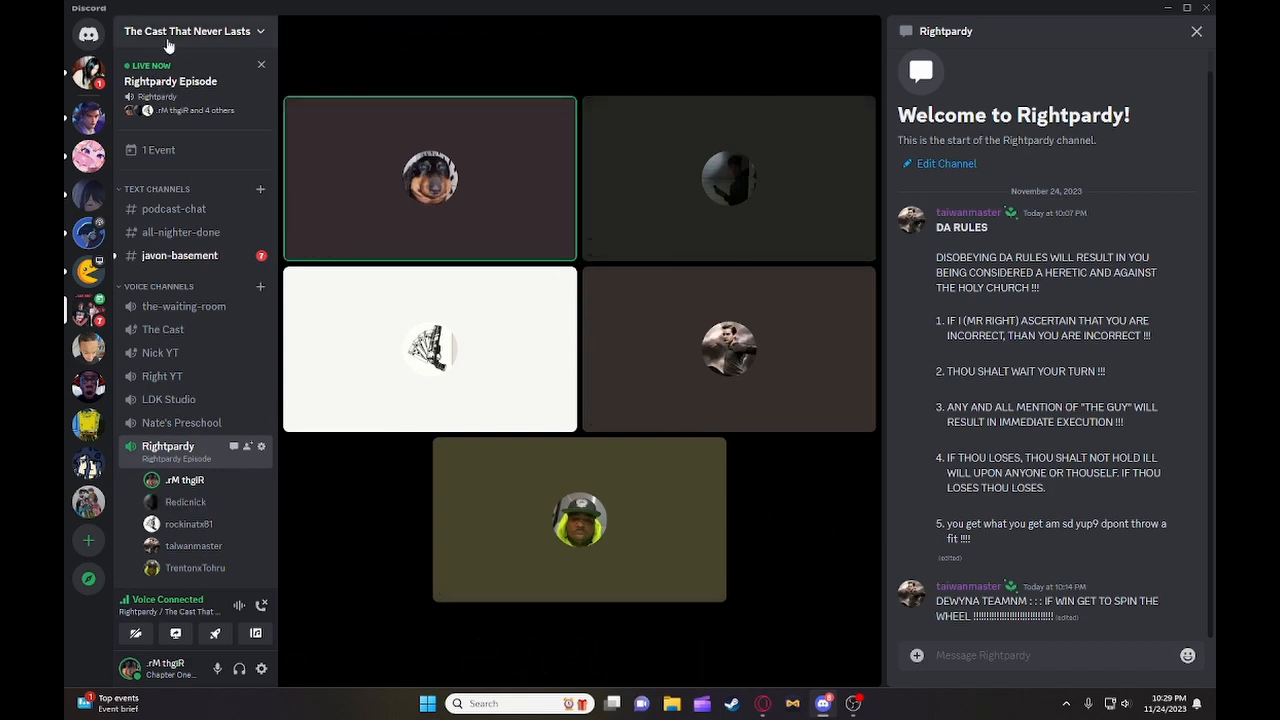
# Show the server's dropdown of management options from the channel list header.
pyautogui.click(190, 32)
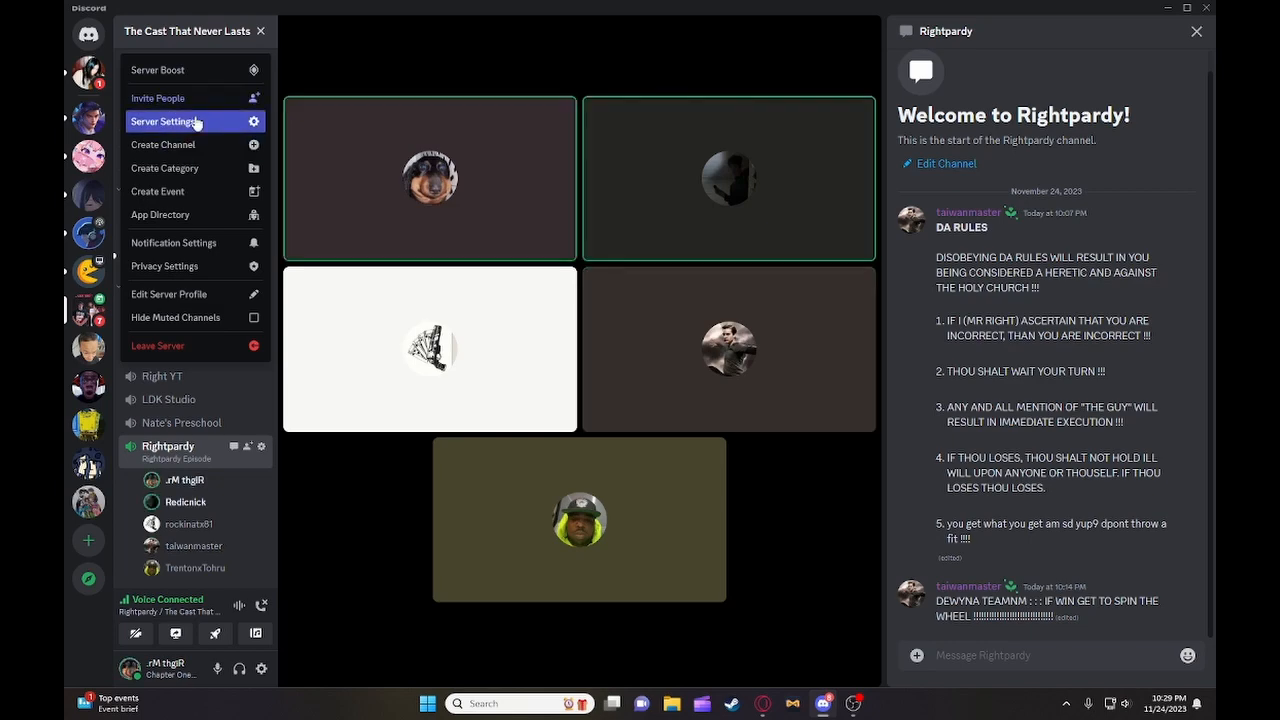
# Reach the server's Roles settings and start a new role.
pyautogui.click(164, 122)
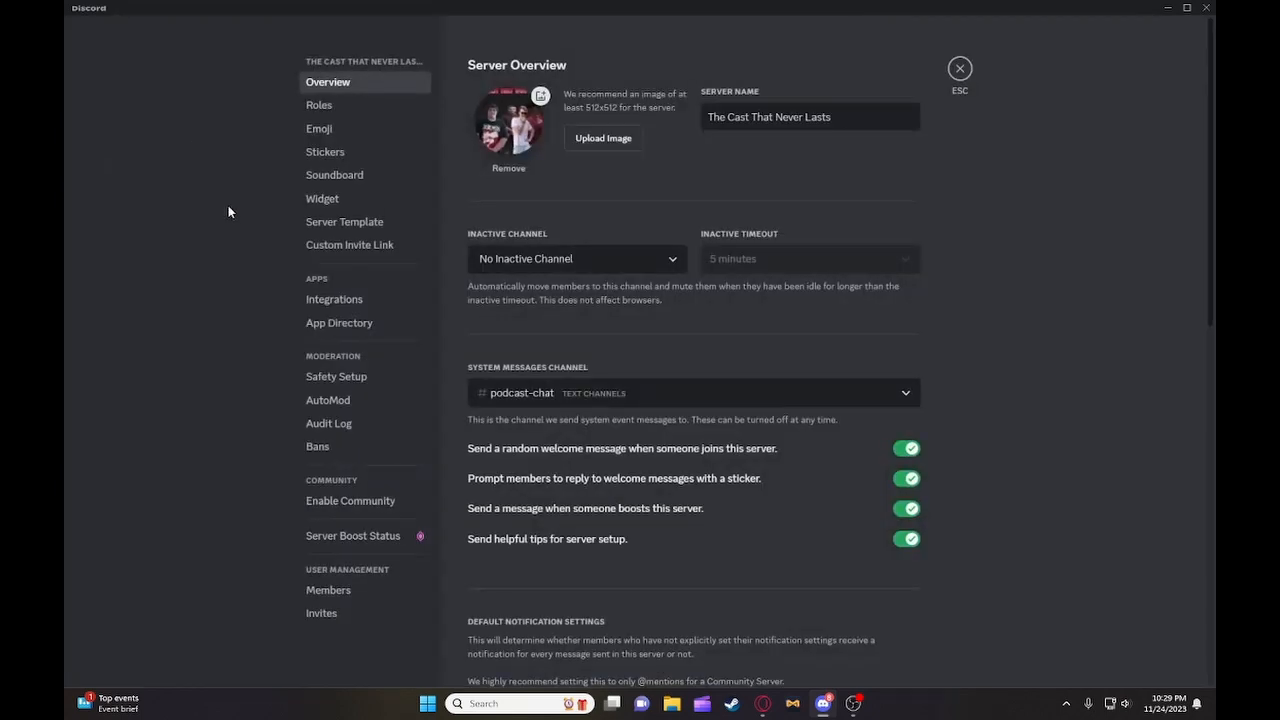
pyautogui.click(320, 104)
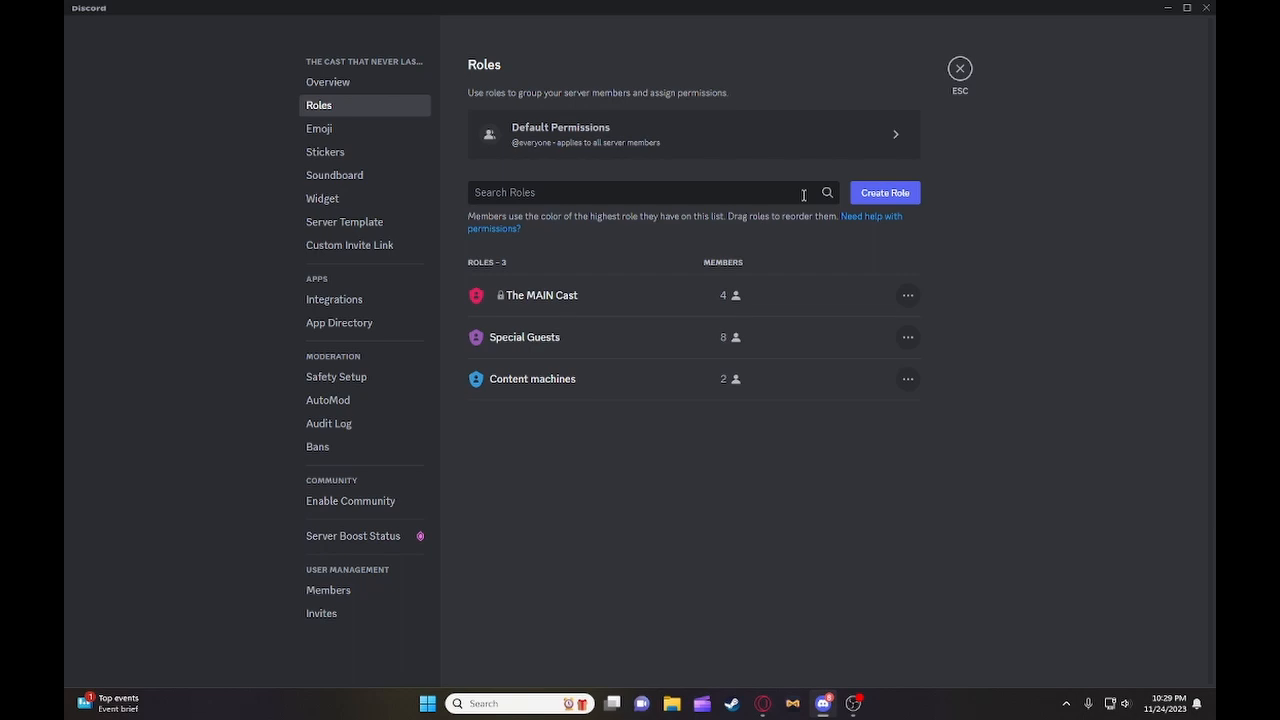
pyautogui.click(884, 192)
pyautogui.write('AI')
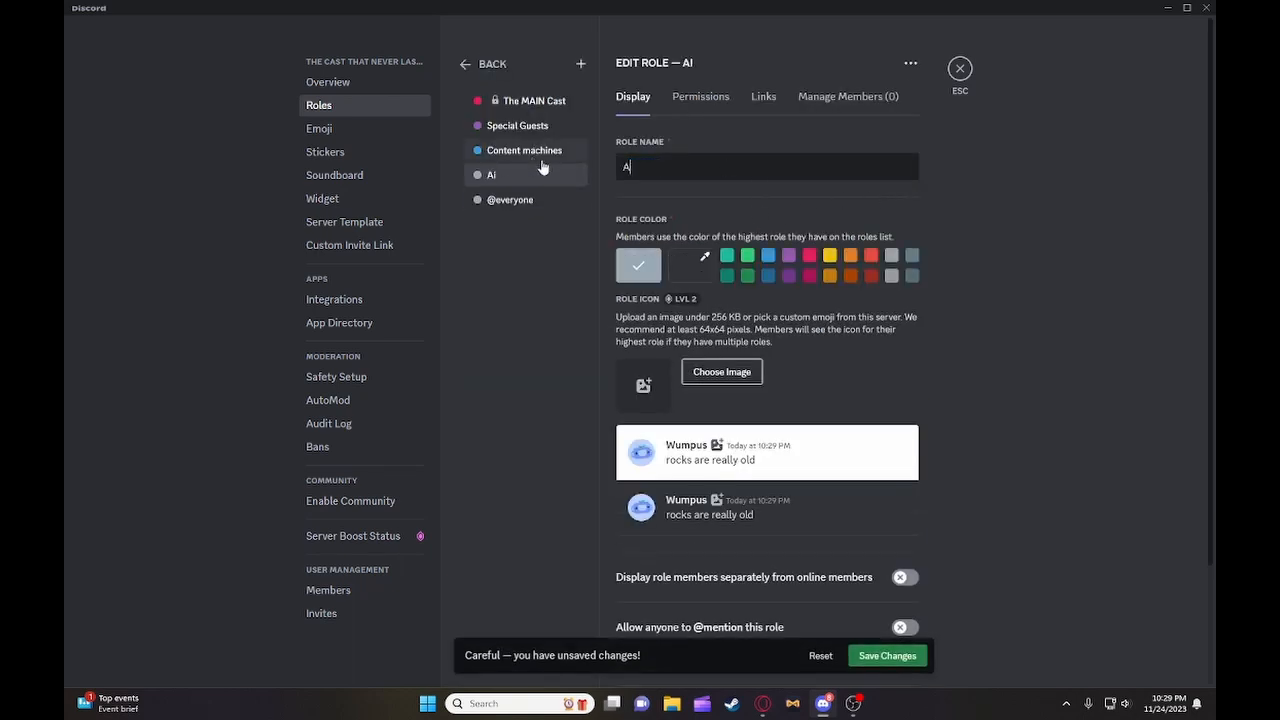
# Name the new role 'Ass-istent'.
pyautogui.write('Ass')
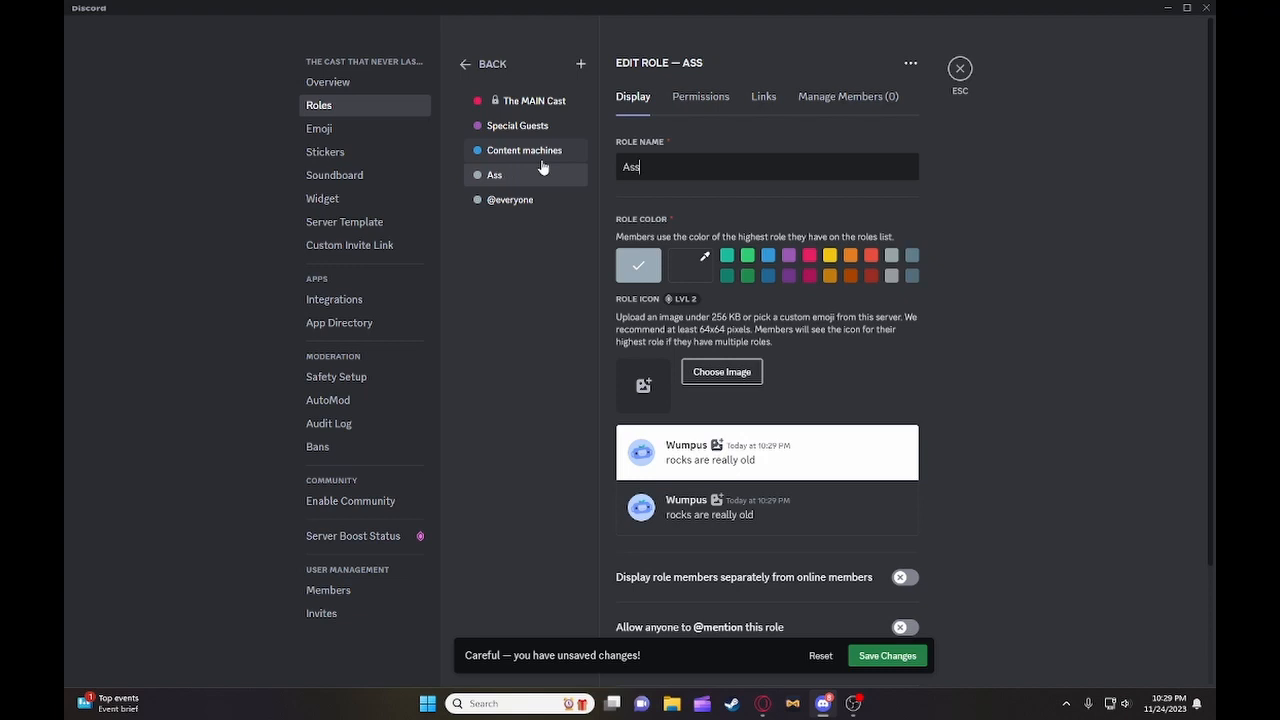
pyautogui.write('-ist')
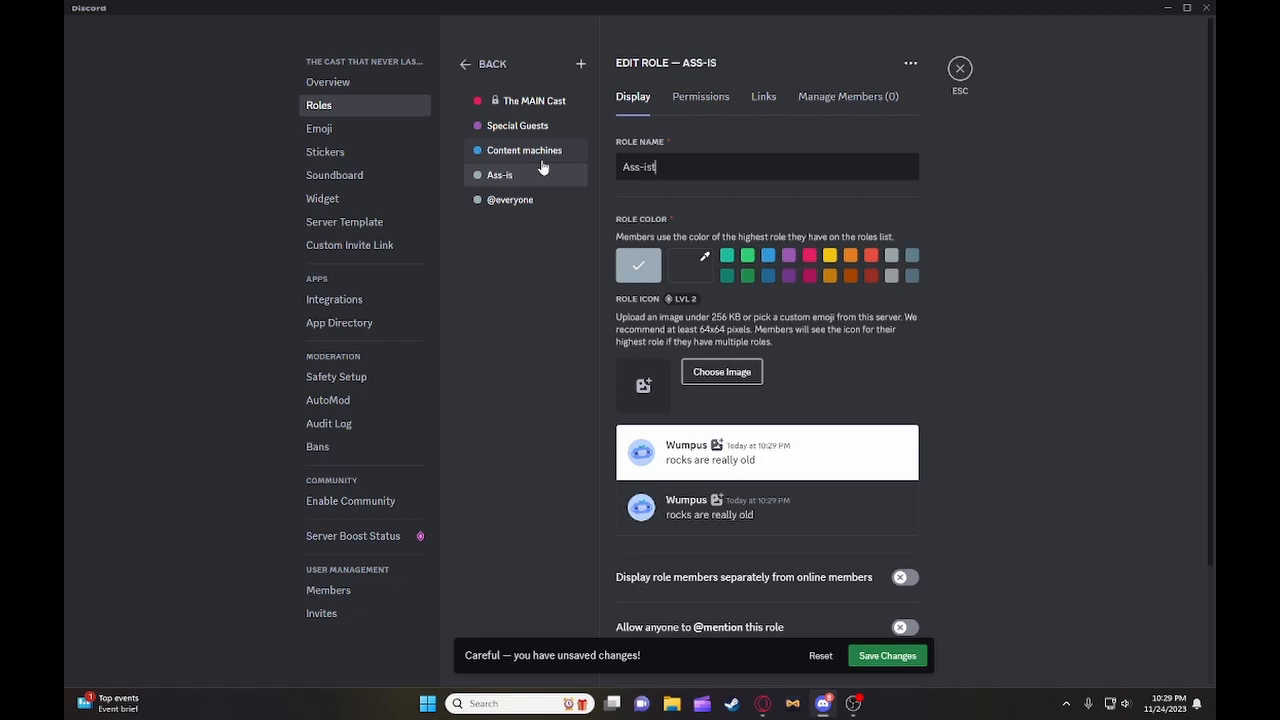
pyautogui.write('ent')
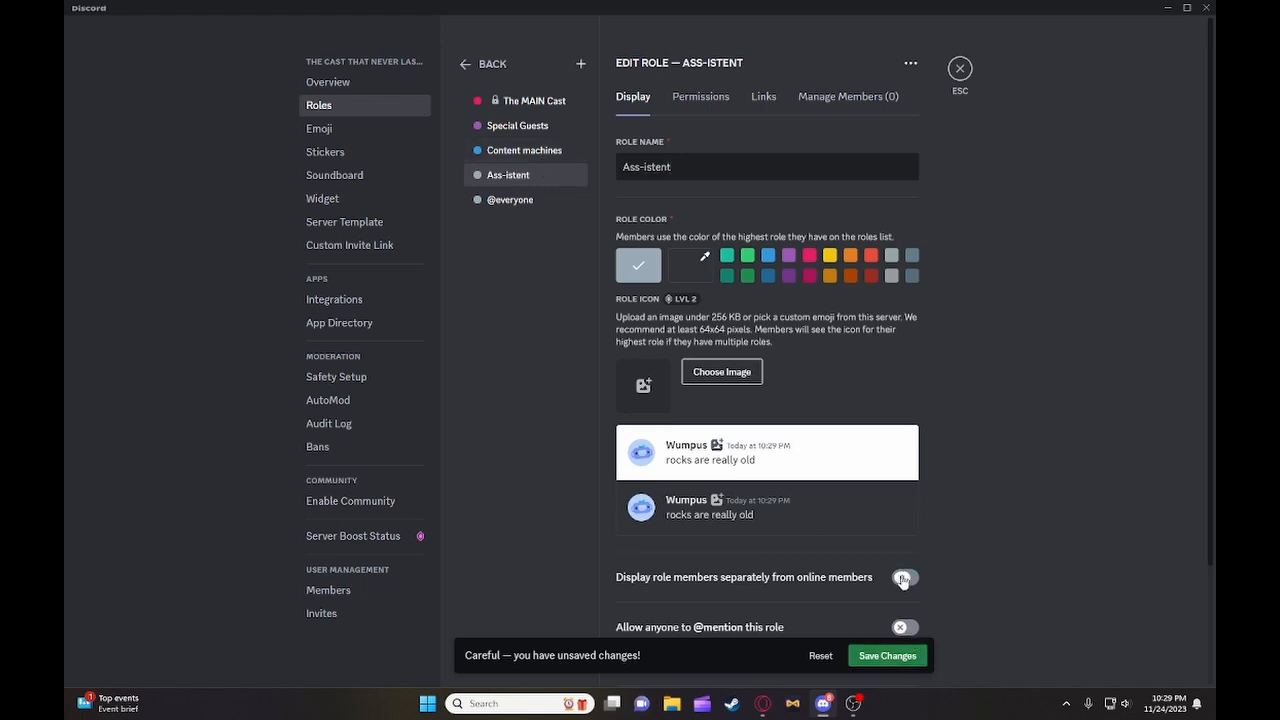
# Enable Administrator for the Ass-istent role and view its empty member list.
pyautogui.click(700, 96)
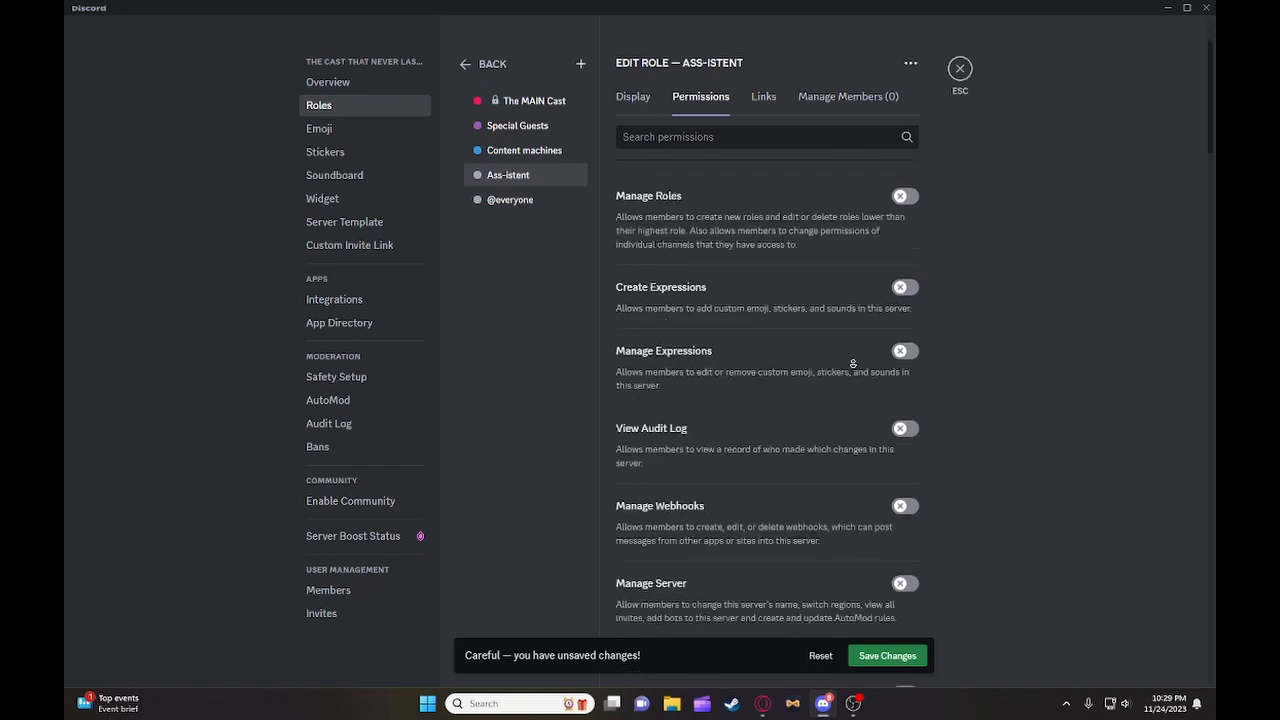
pyautogui.scroll(-3)
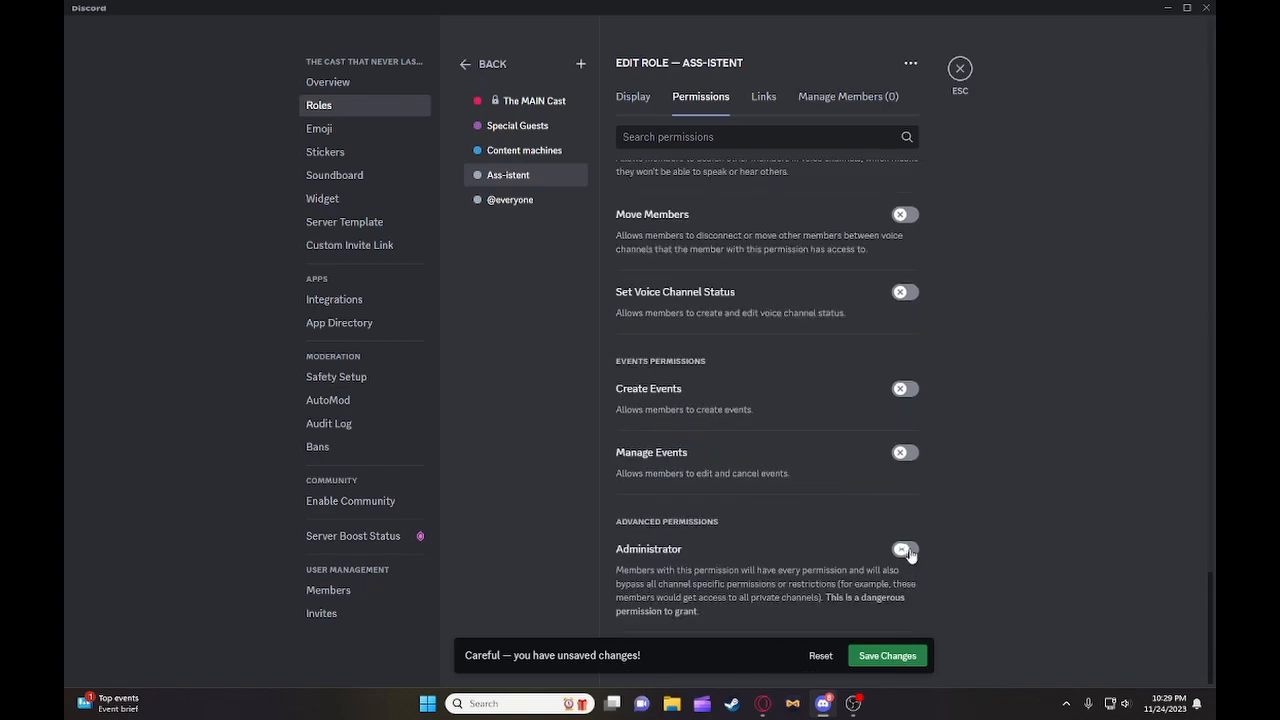
pyautogui.click(904, 548)
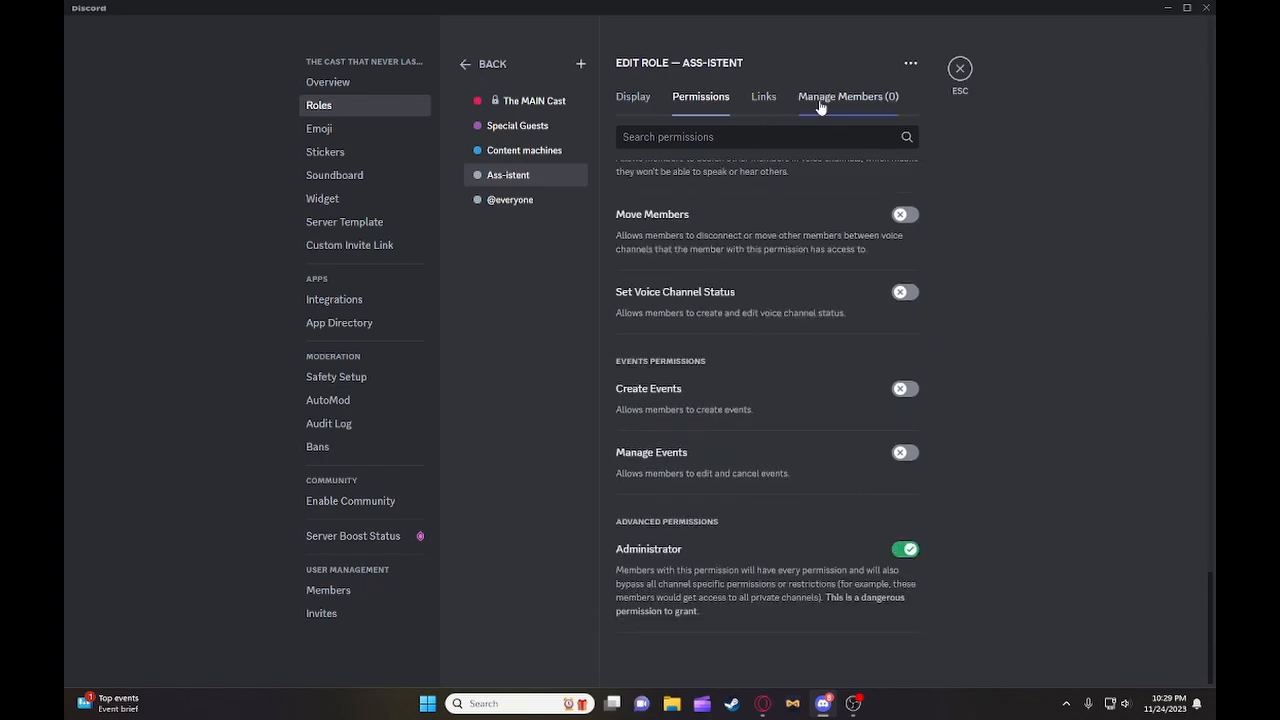
pyautogui.click(848, 96)
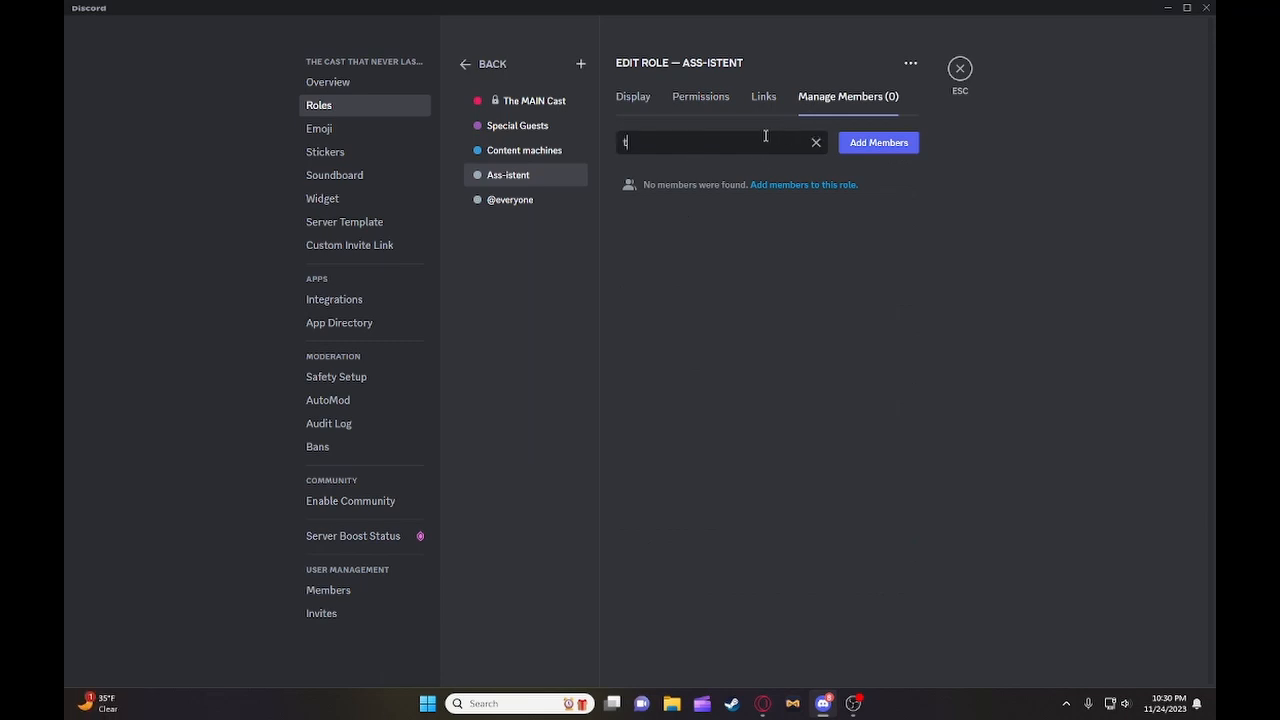
# Exit server settings and view the javon-basement text channel's messages.
pyautogui.click(876, 142)
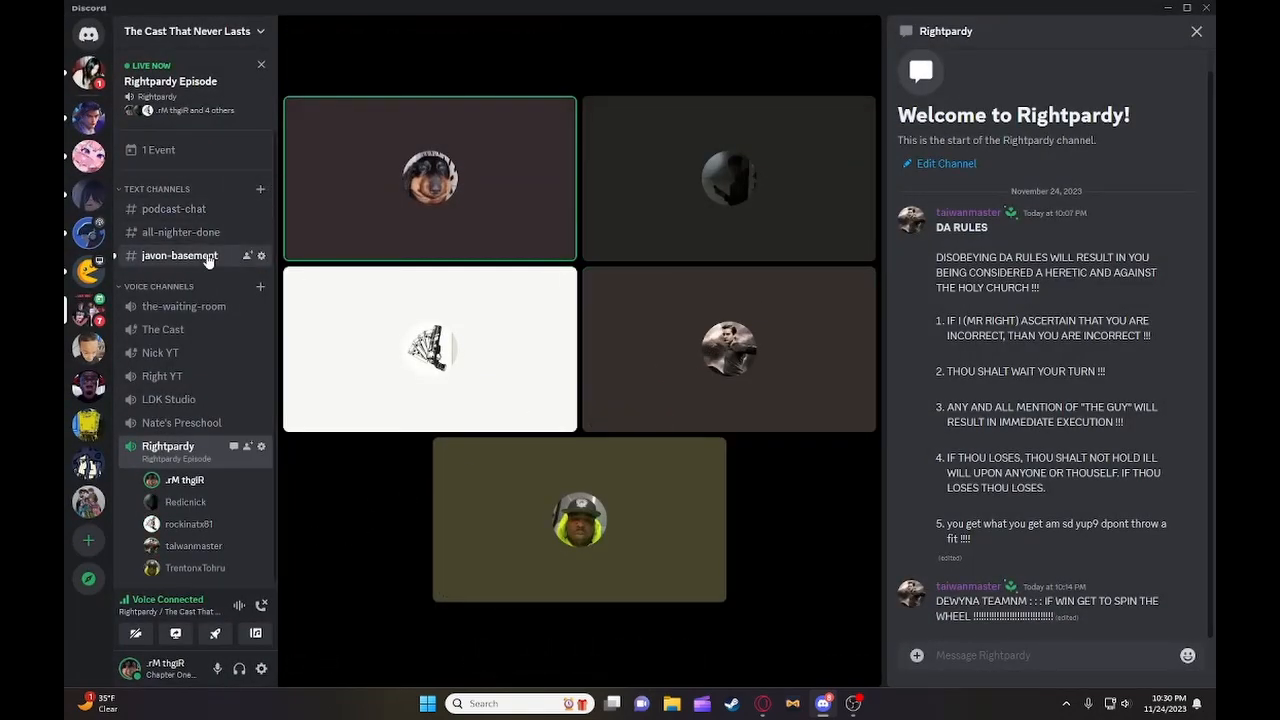
pyautogui.click(180, 256)
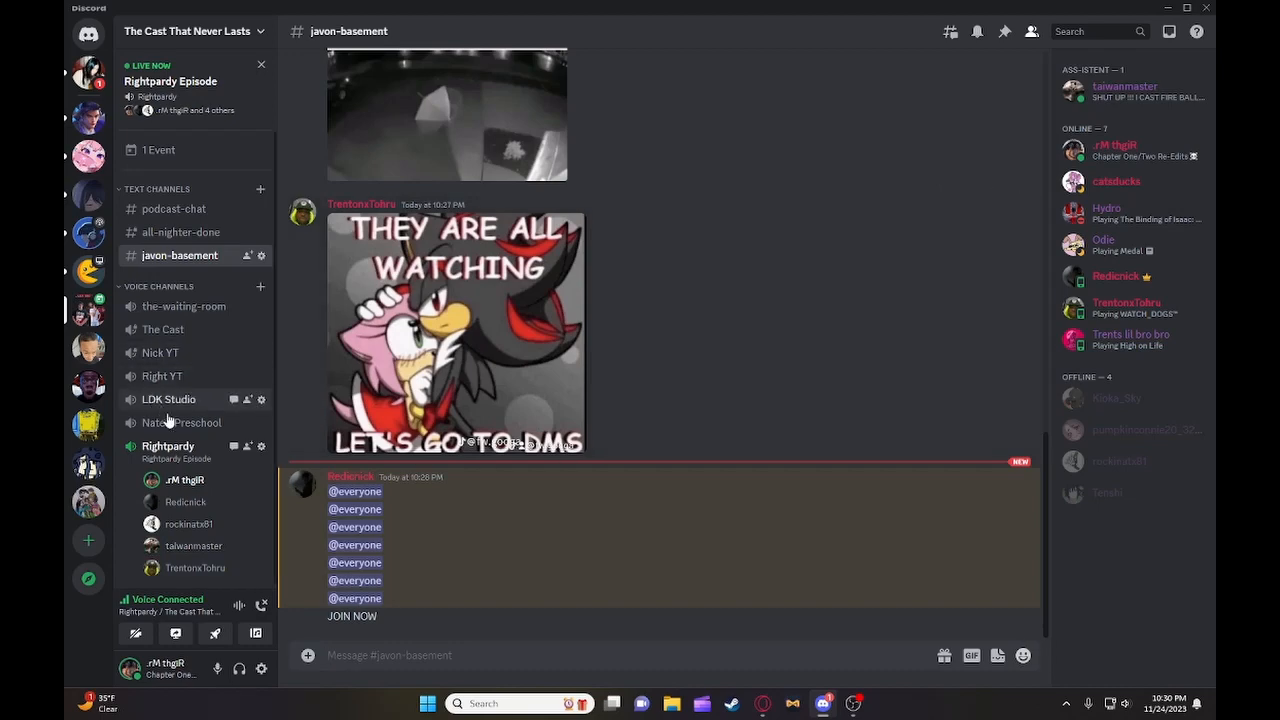